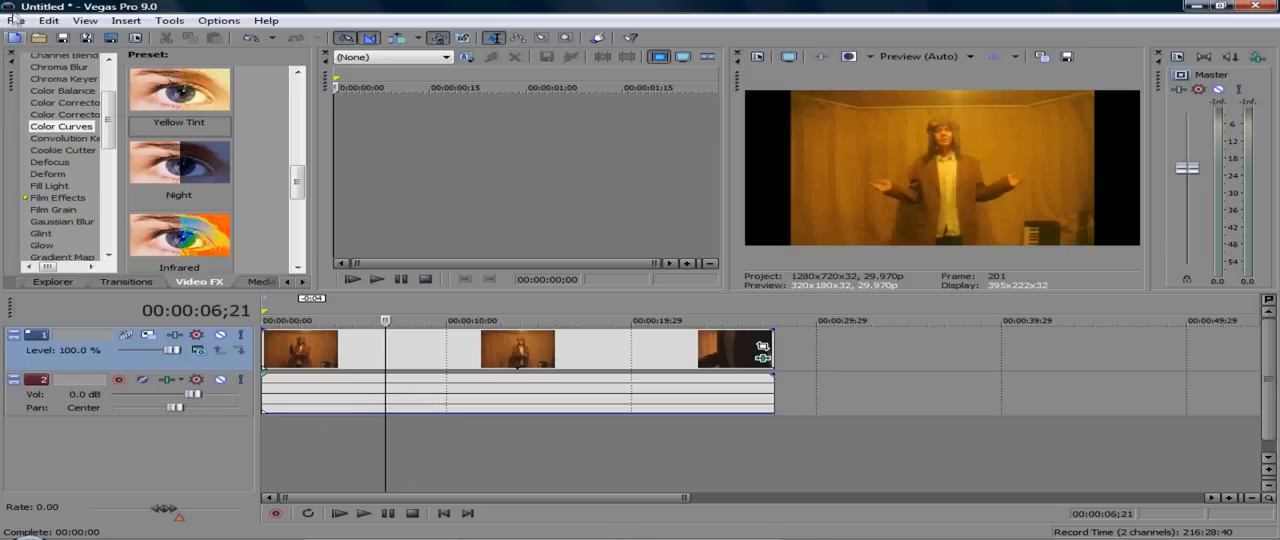
Open the project properties and review the Audio and Ruler settings
click(16, 20)
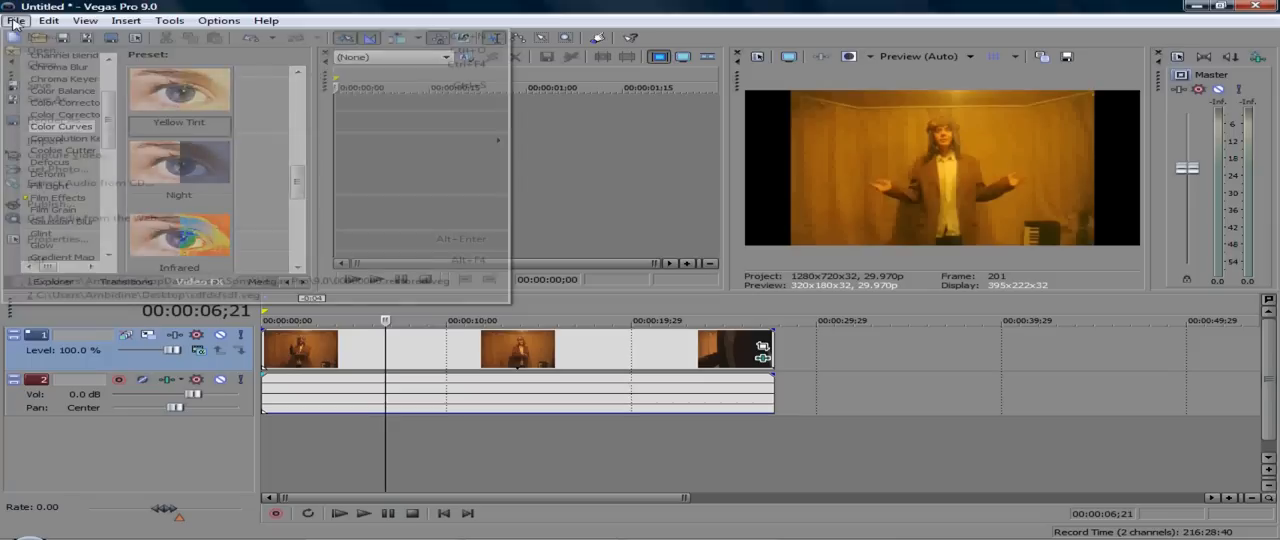
click(16, 20)
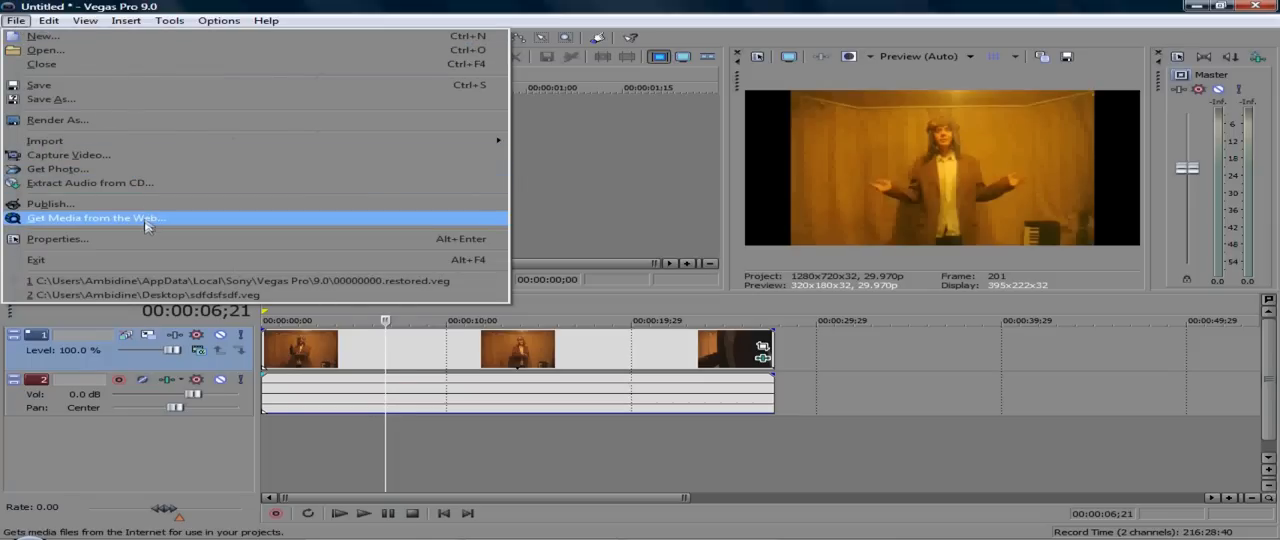
click(57, 238)
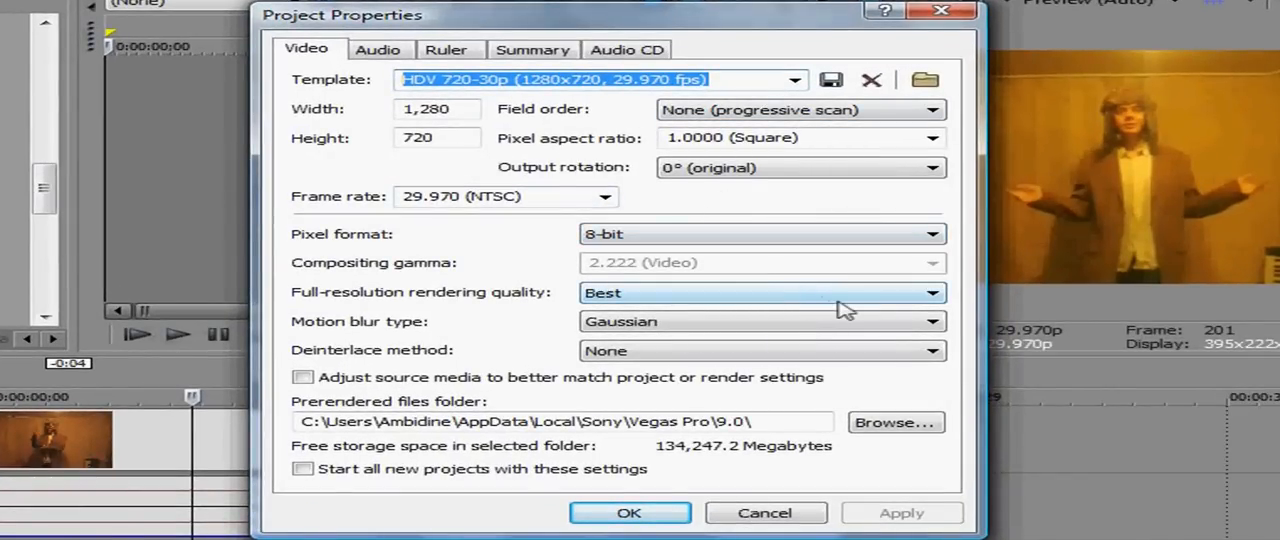
mouse_move(790, 363)
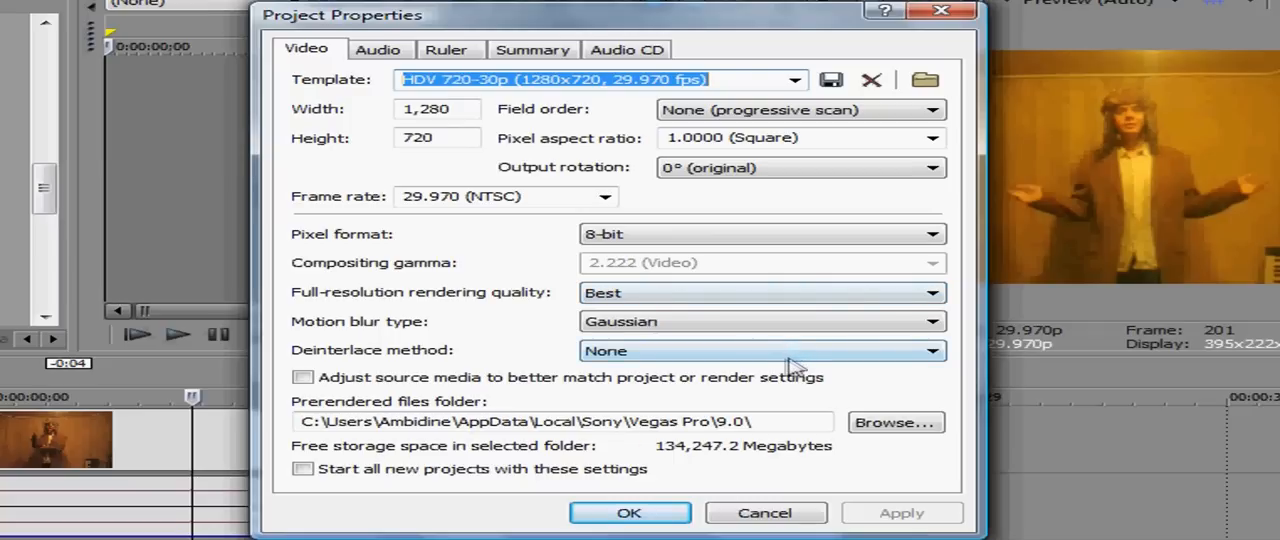
click(378, 49)
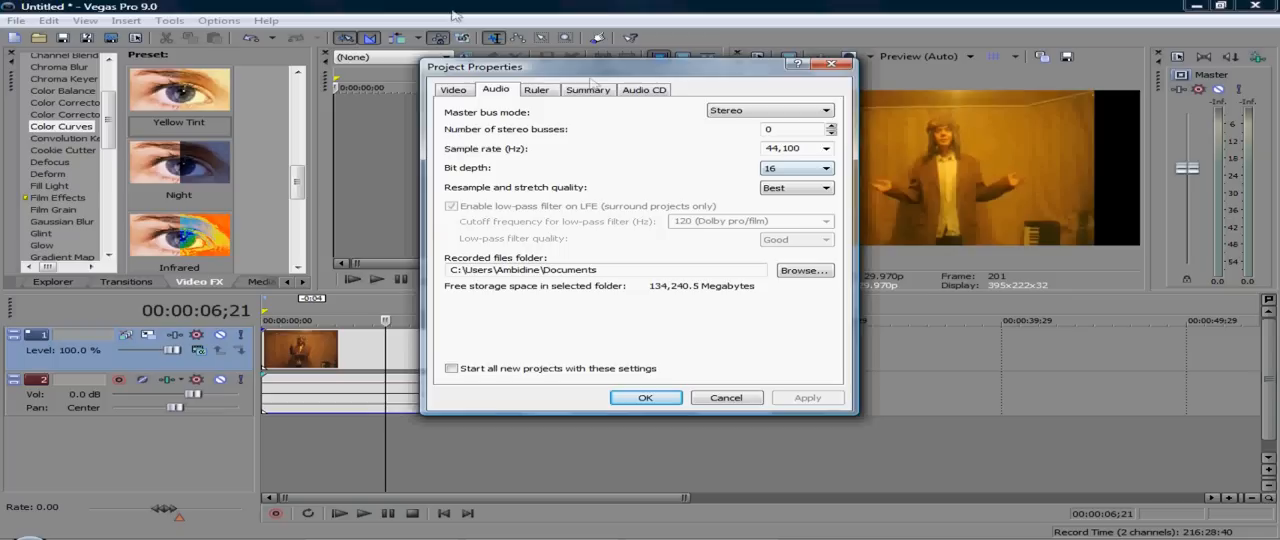
click(536, 89)
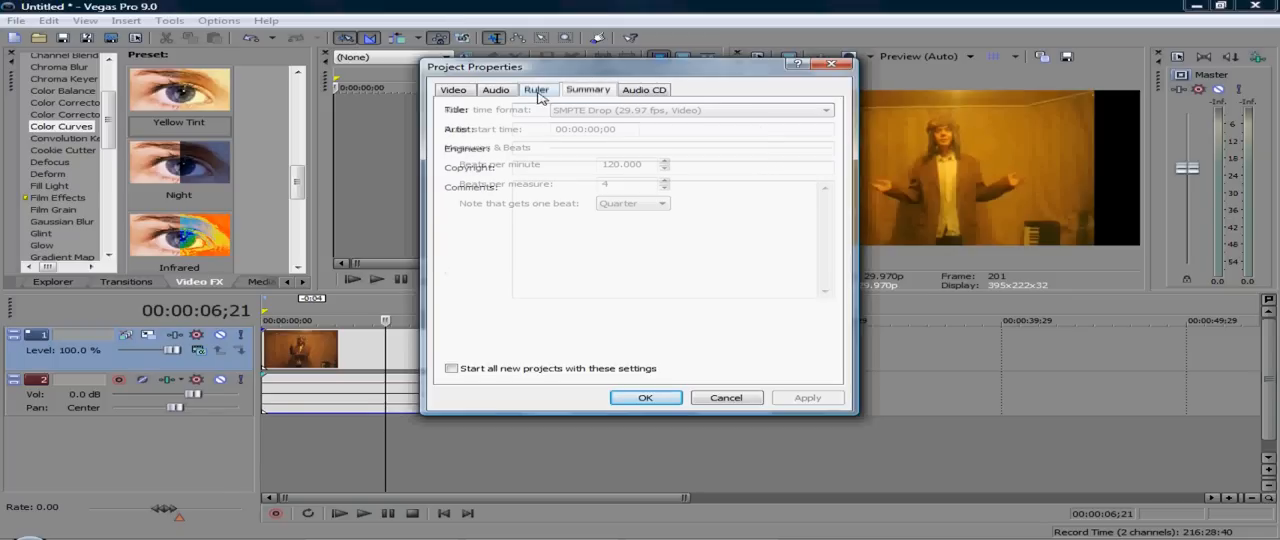
Check Audio CD settings, then choose the HDV 720-30p video template (1280x720, 29.970 fps)
click(644, 89)
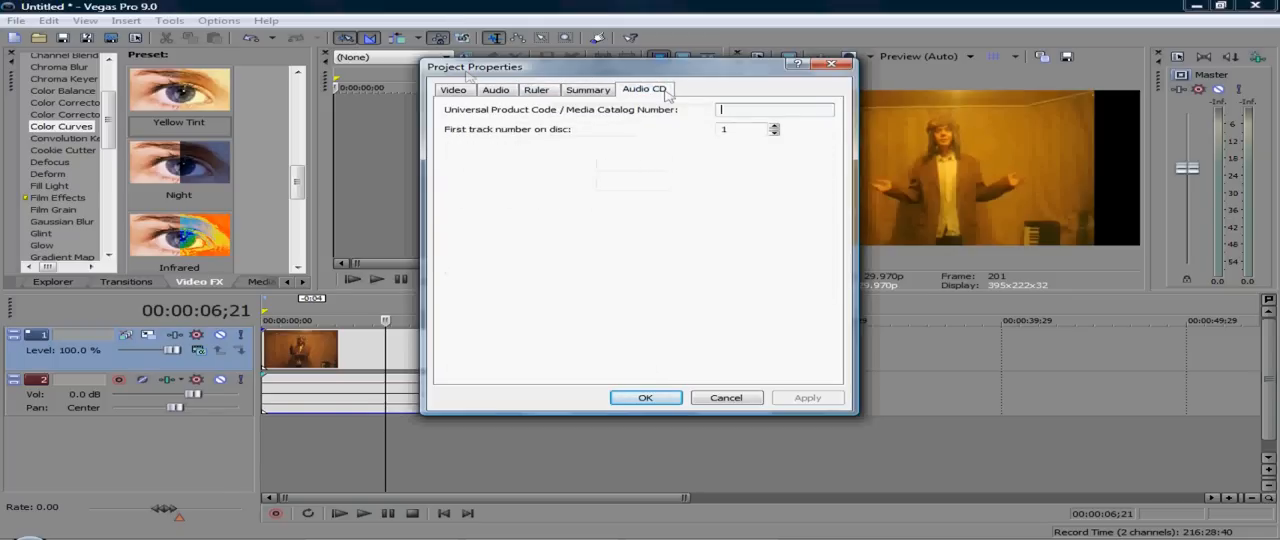
click(453, 89)
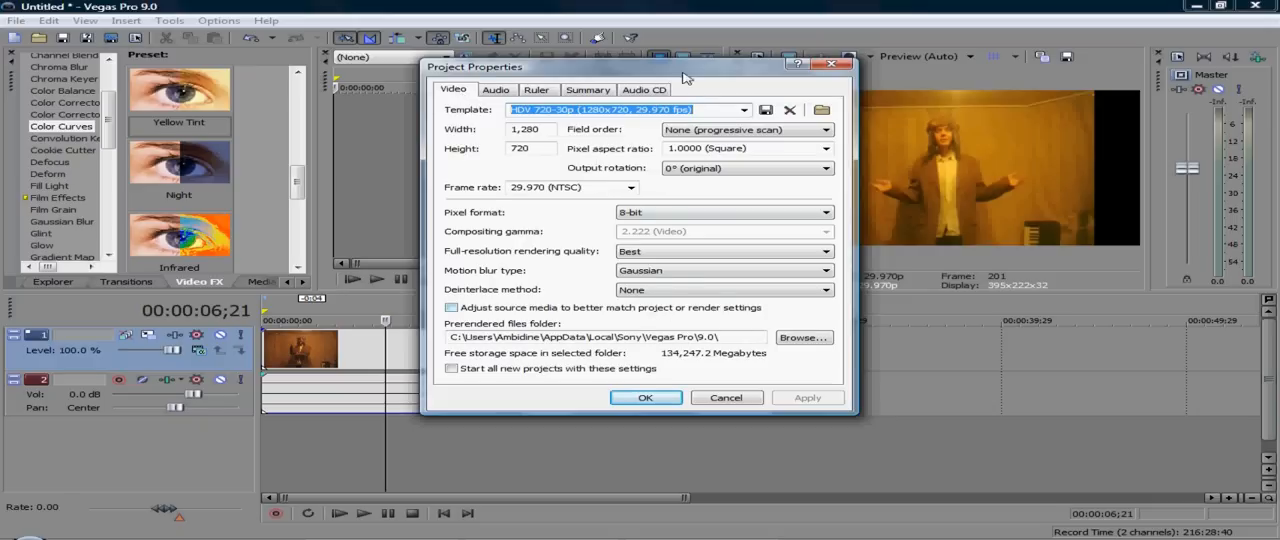
click(744, 110)
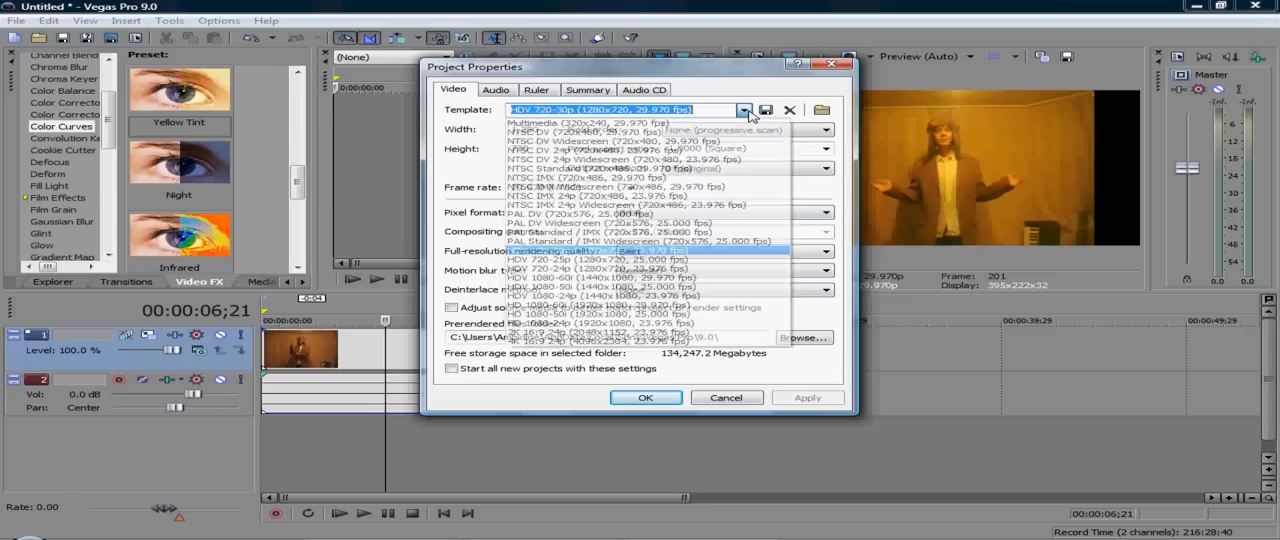
text(youtube settin)
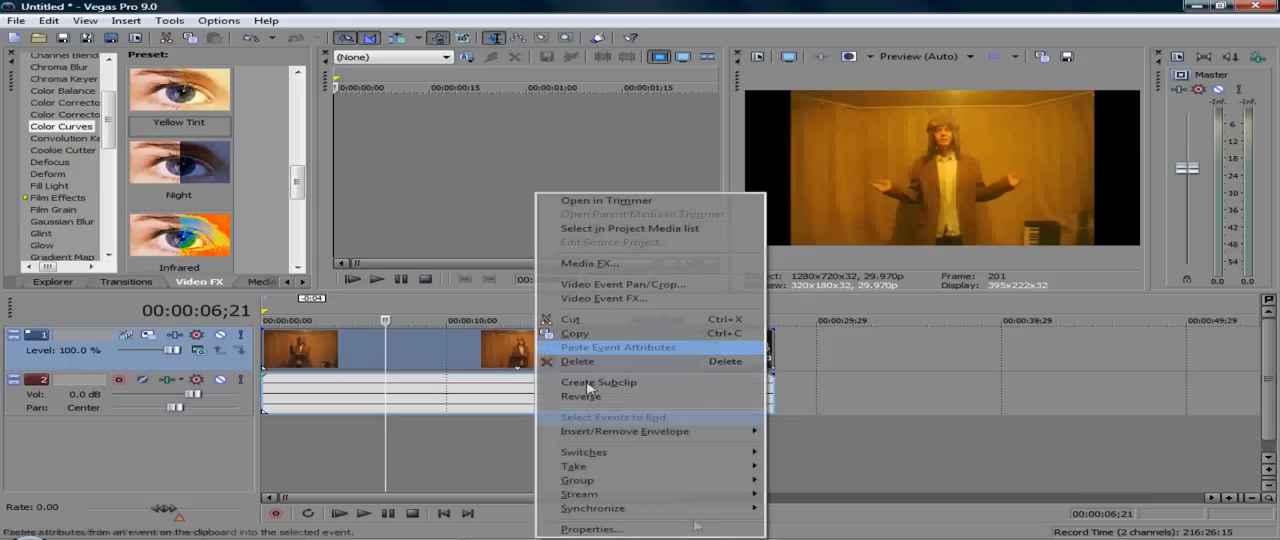
Turn off Maintain aspect ratio in the track 1 video event's properties
click(590, 528)
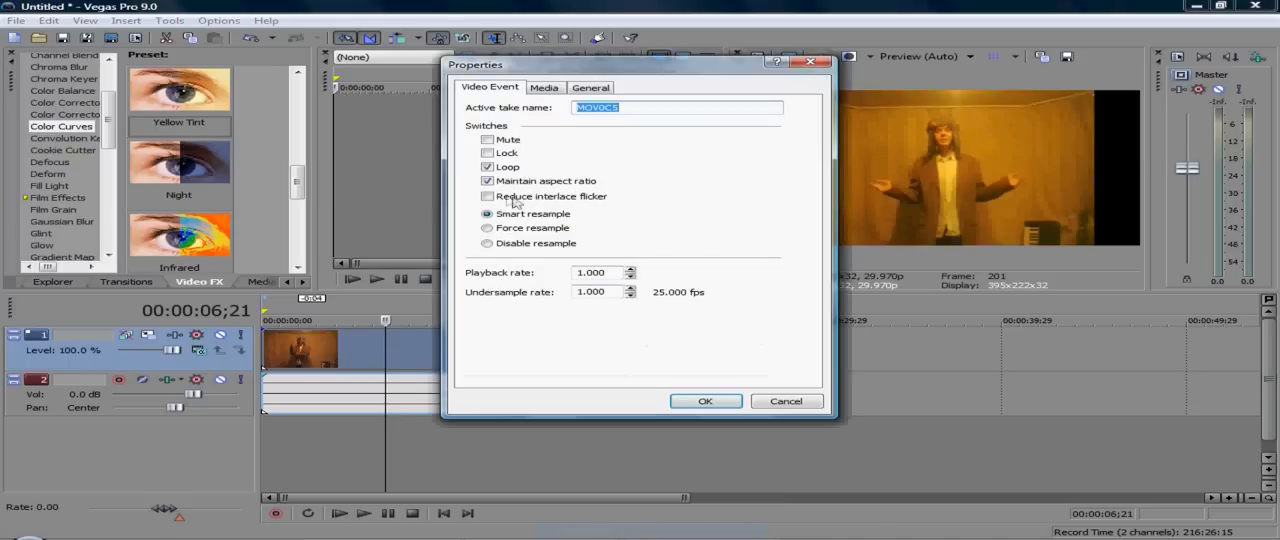
click(487, 181)
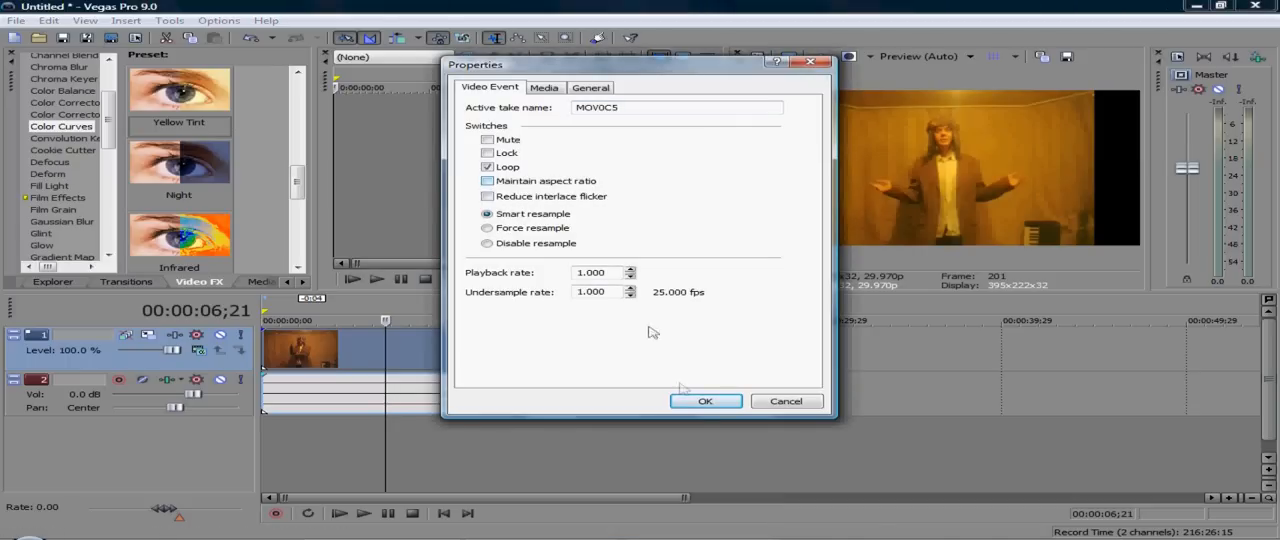
click(705, 401)
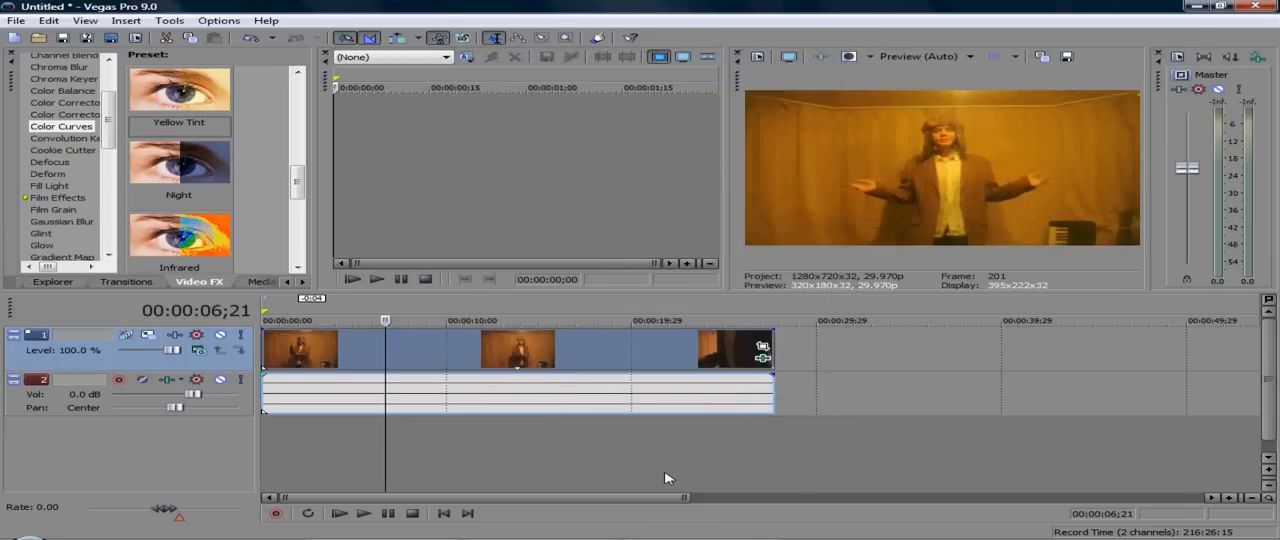
mouse_move(765, 443)
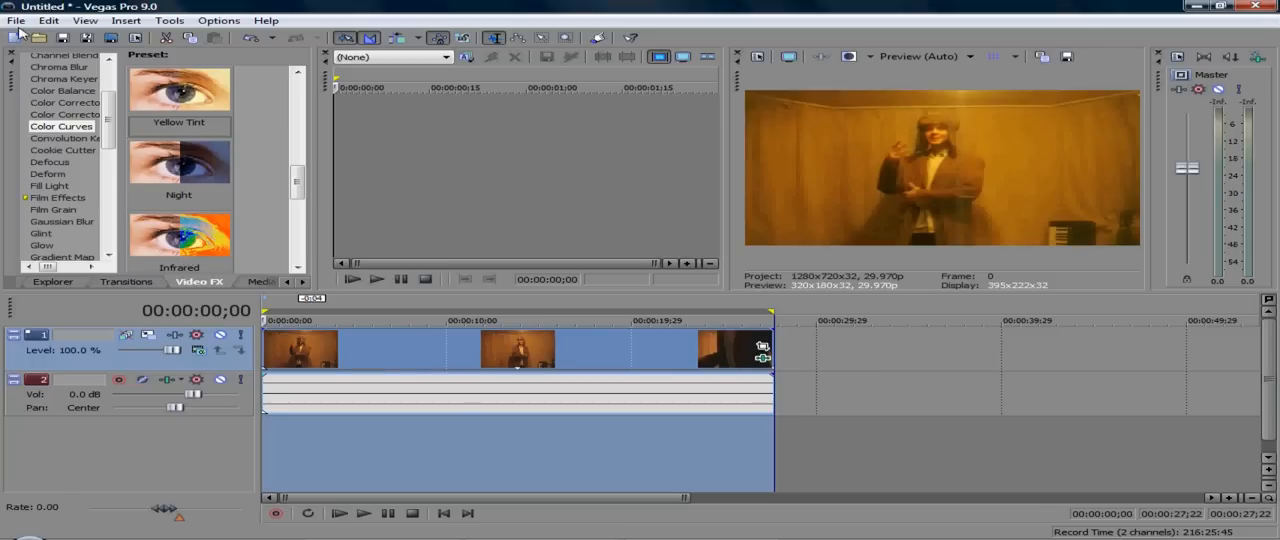
In Render As, customize the thisisforyoutube WMV template with video smoothness 100
click(16, 20)
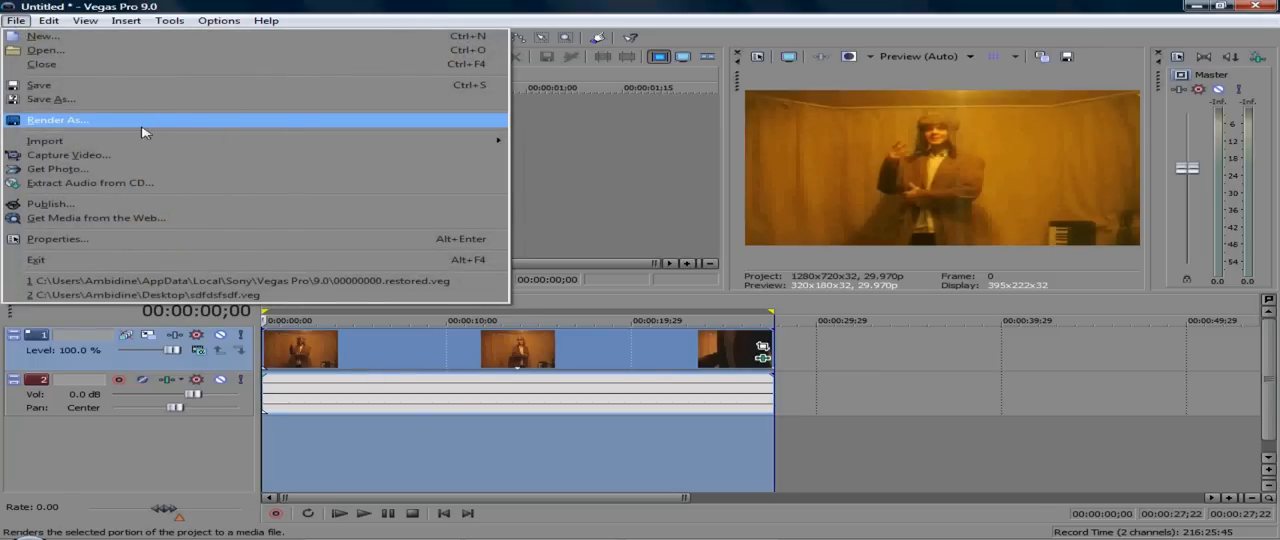
click(57, 120)
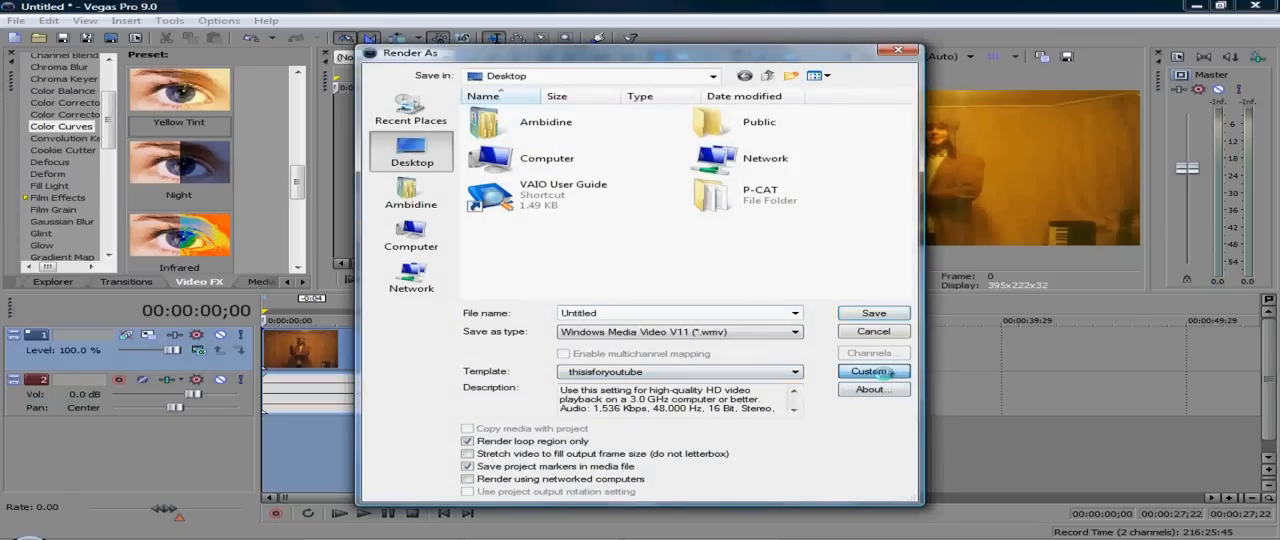
click(872, 371)
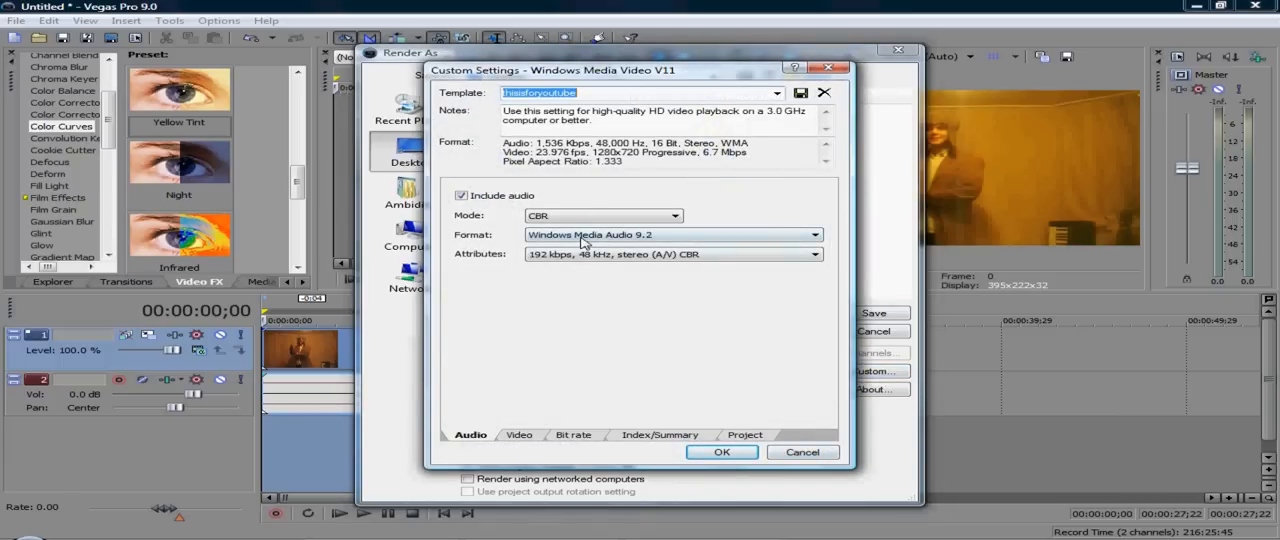
mouse_move(617, 280)
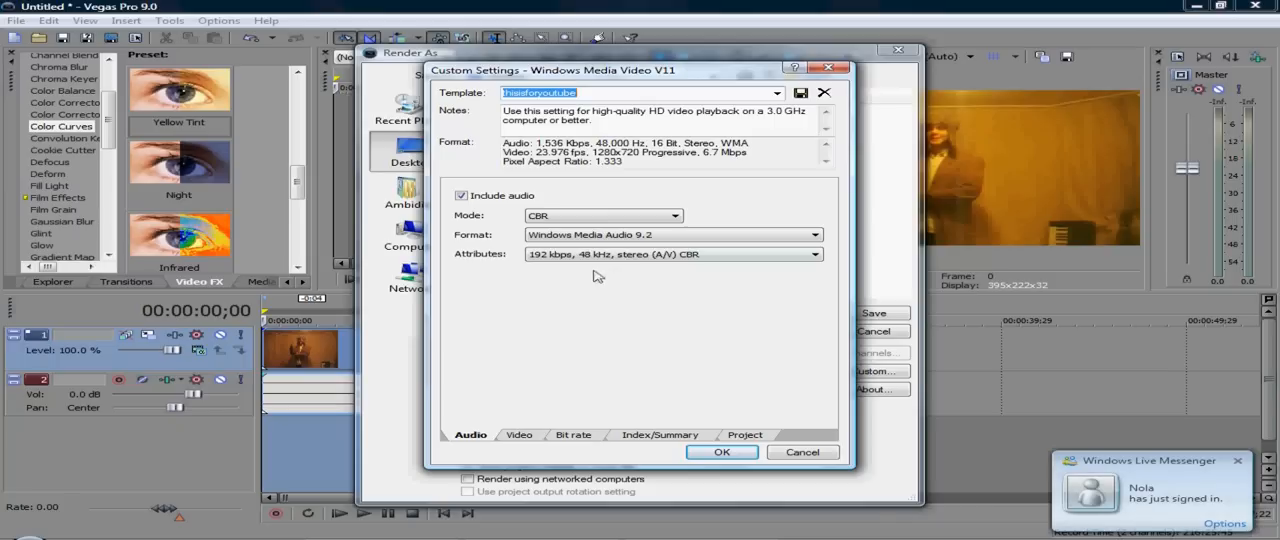
click(518, 434)
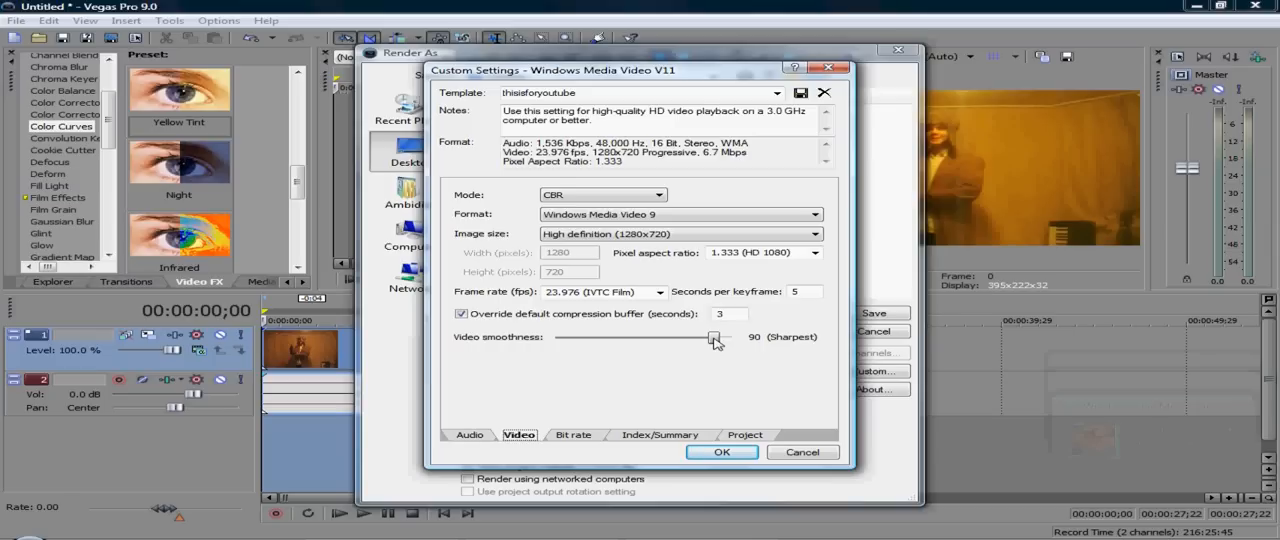
drag(712, 337, 732, 337)
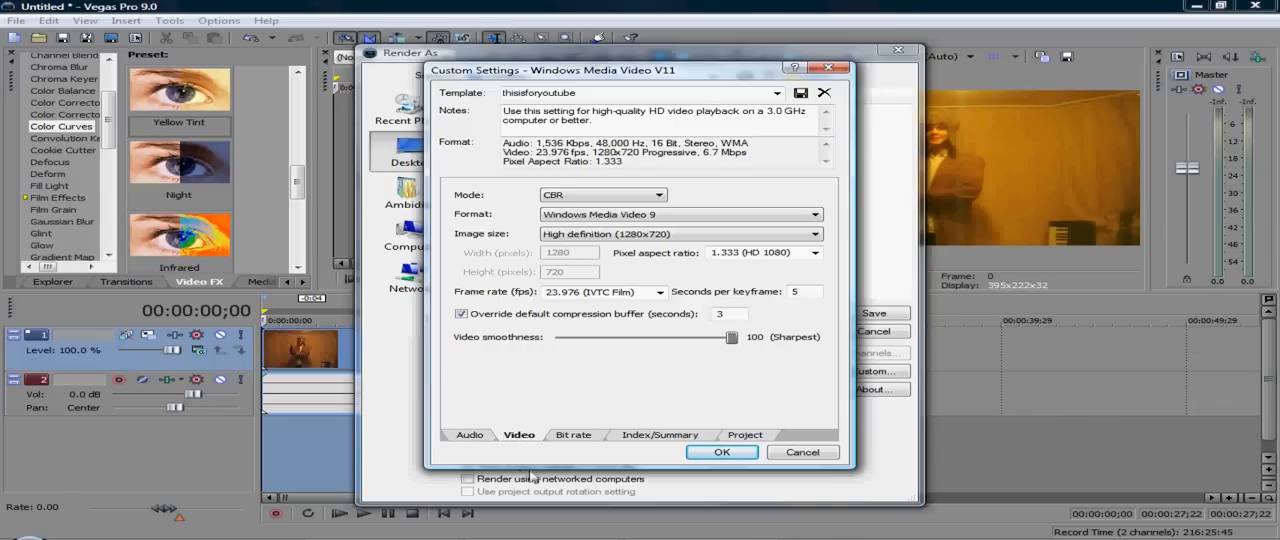
Review bit rate and rendering quality, confirm, and render Untitled.wmv
click(573, 434)
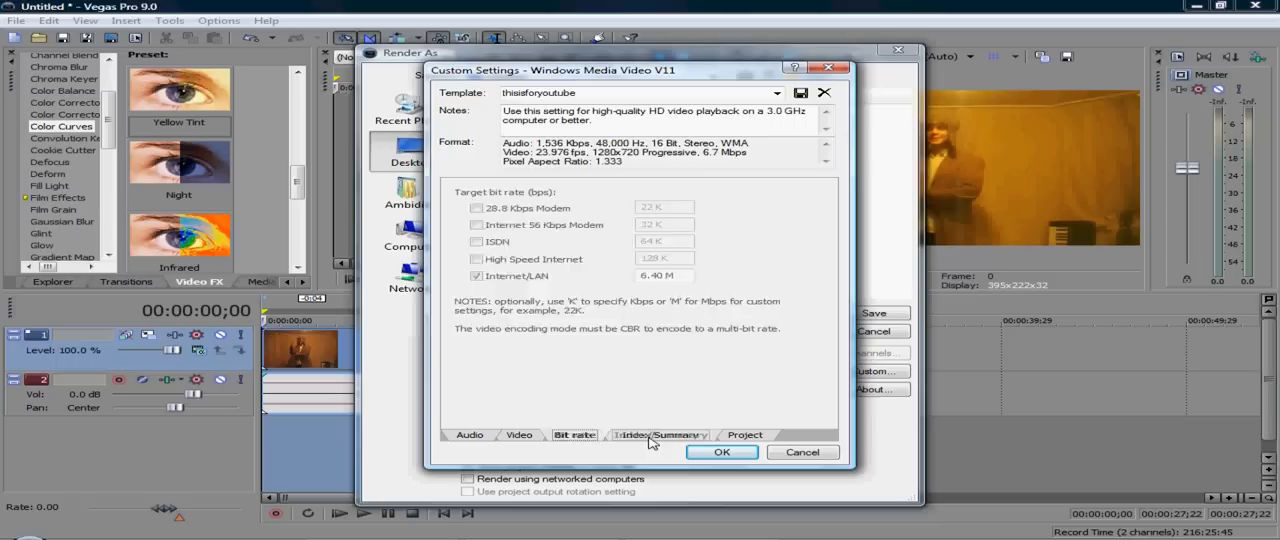
click(744, 434)
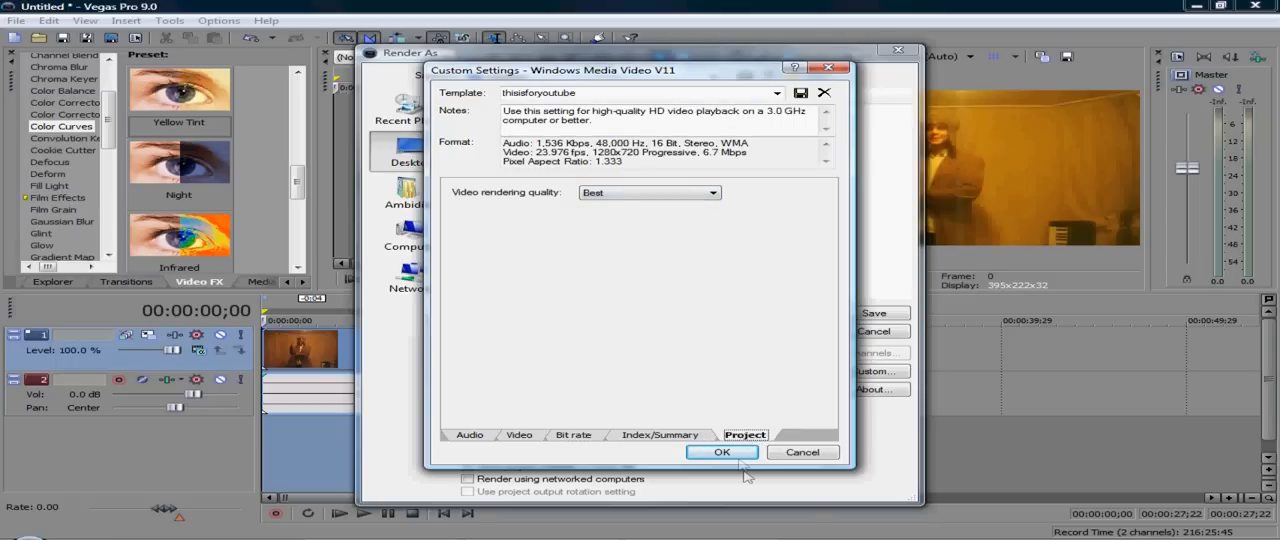
click(722, 452)
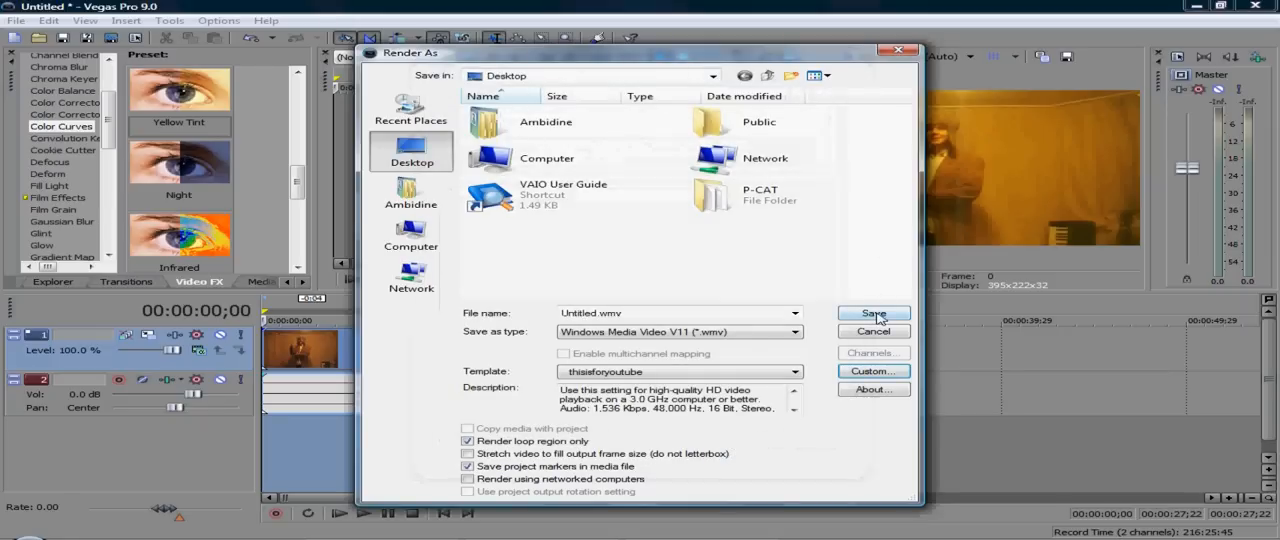
click(872, 313)
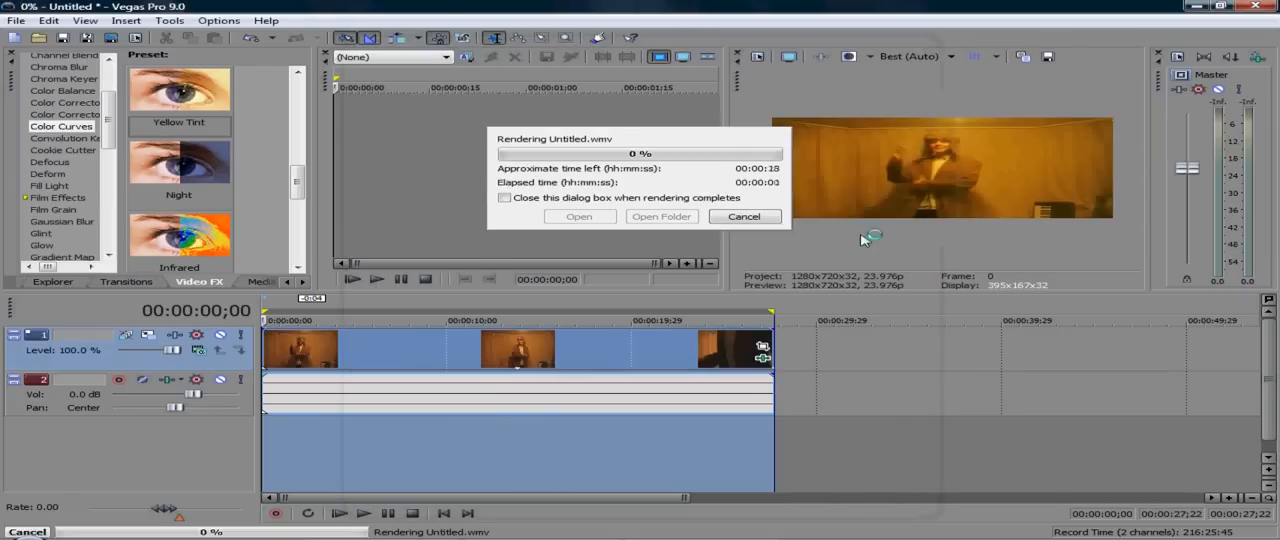